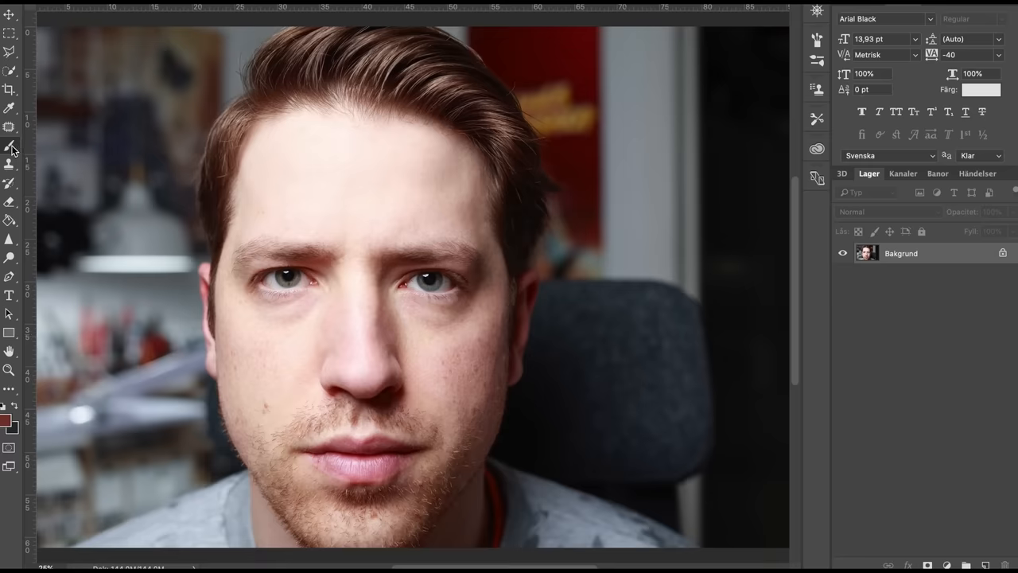
Set the foreground to bright red and paint two red strokes from the eye toward the nose
{"action": "left_click", "coordinate": [6, 419]}
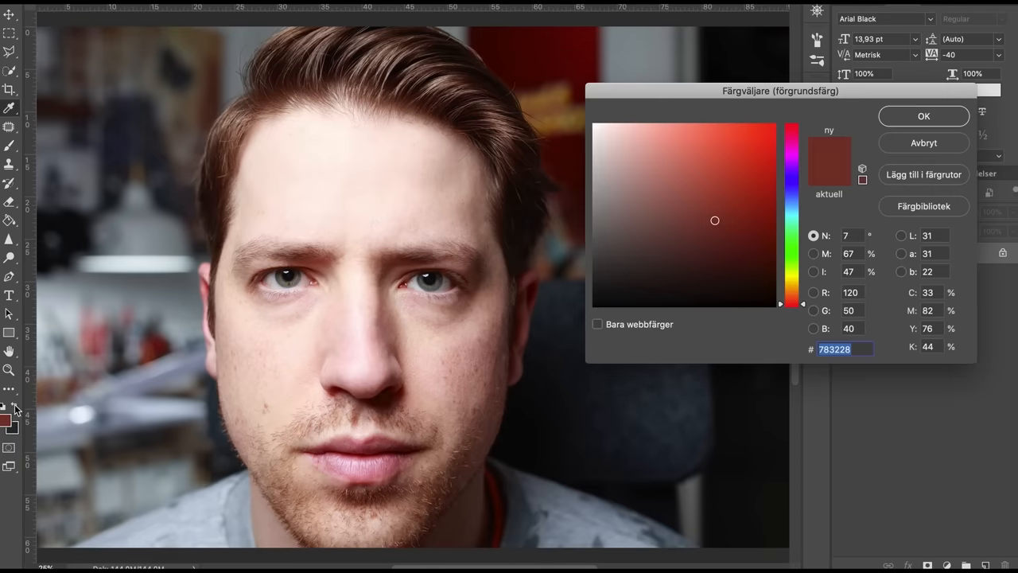
{"action": "mouse_move", "coordinate": [903, 55]}
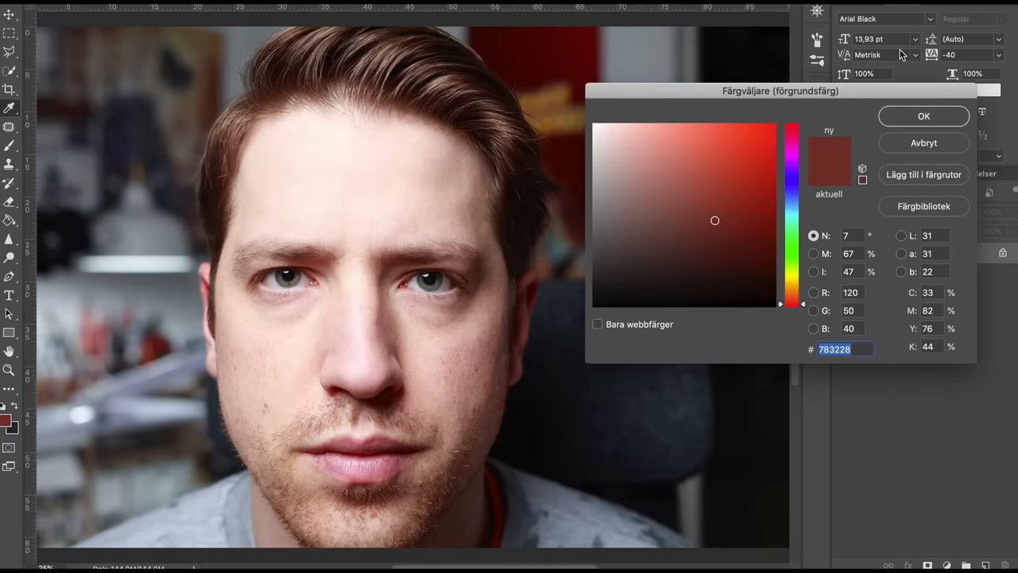
{"action": "left_click", "coordinate": [748, 117]}
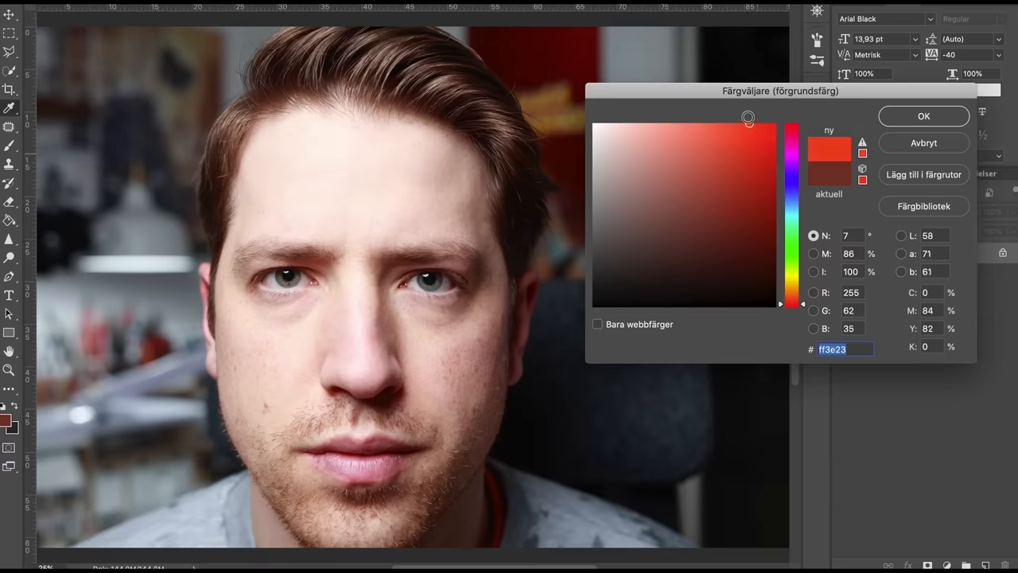
{"action": "left_click", "coordinate": [924, 116]}
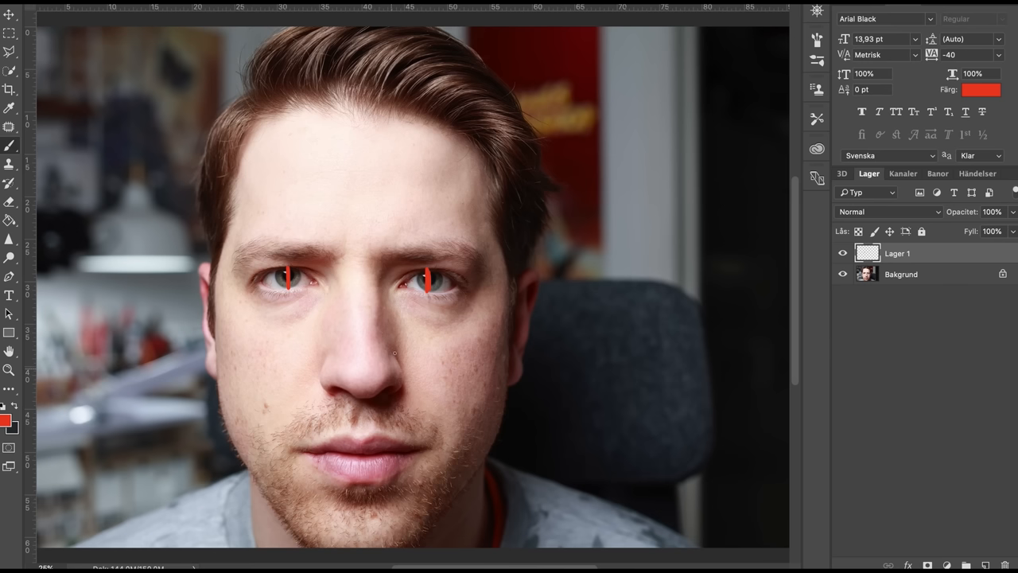
{"action": "left_click_drag", "start_coordinate": [291, 295], "coordinate": [312, 386]}
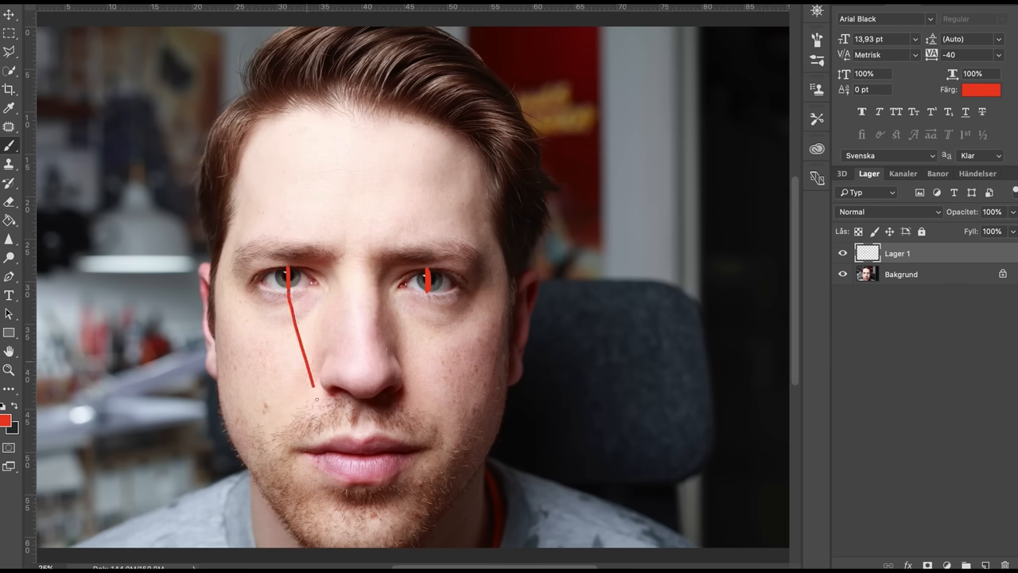
{"action": "left_click_drag", "start_coordinate": [308, 389], "coordinate": [350, 541]}
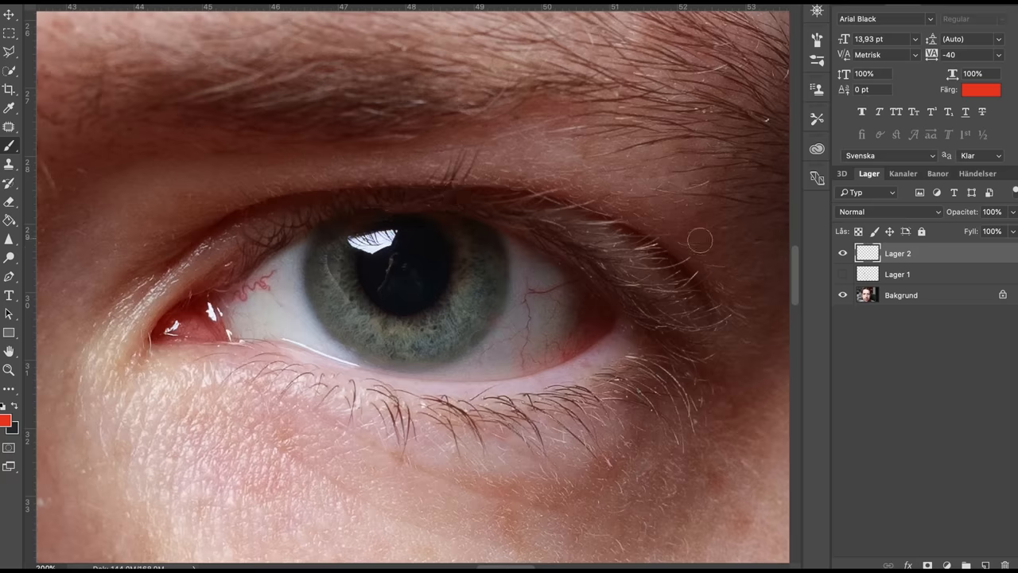
Try sampling the eye colour in the Color Picker, cancel to keep red, and drag over the eye
{"action": "left_click", "coordinate": [981, 89]}
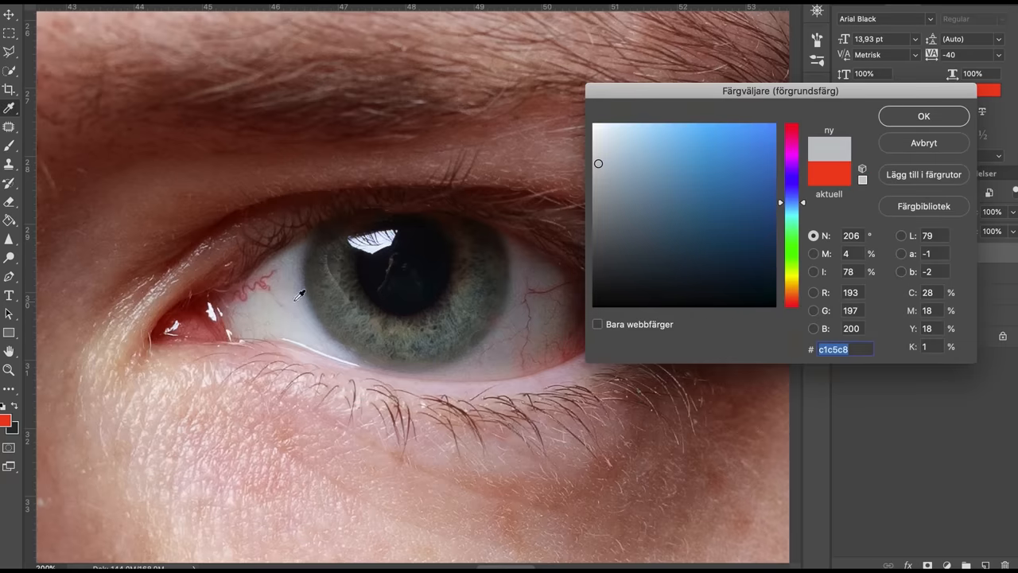
{"action": "left_click", "coordinate": [923, 116]}
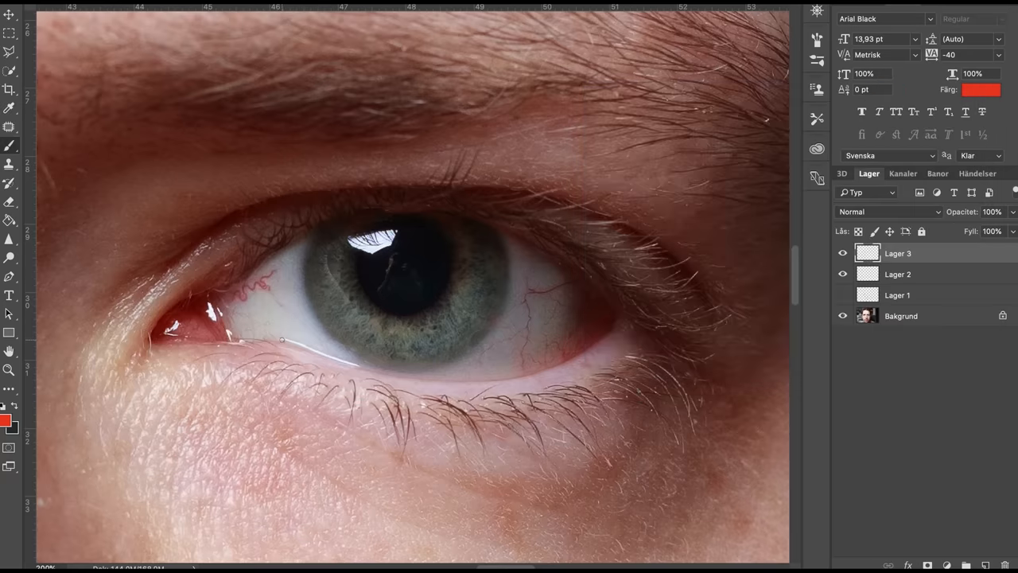
{"action": "left_click_drag", "start_coordinate": [280, 338], "coordinate": [326, 356]}
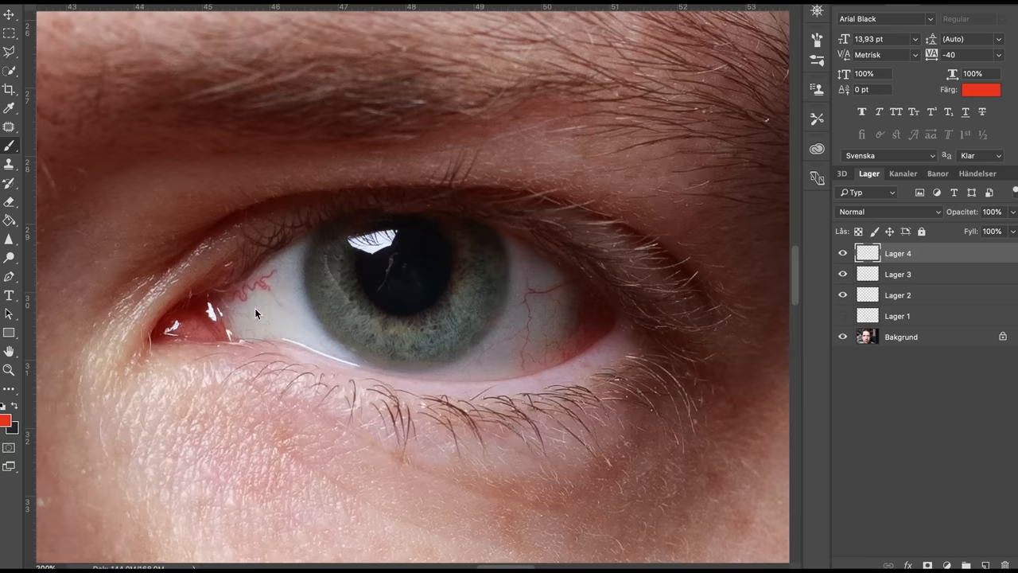
{"action": "left_click", "coordinate": [980, 89]}
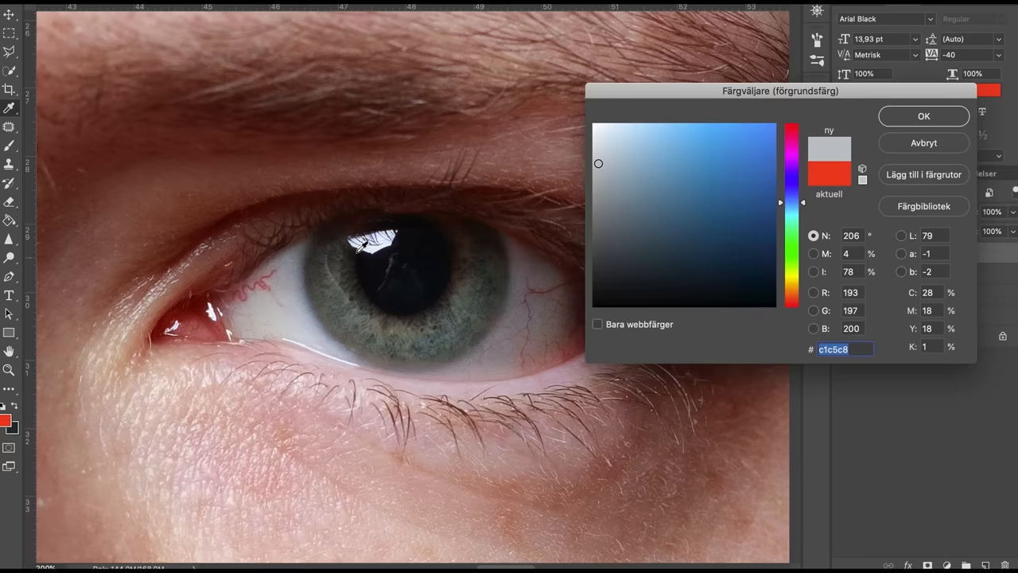
{"action": "mouse_move", "coordinate": [396, 233]}
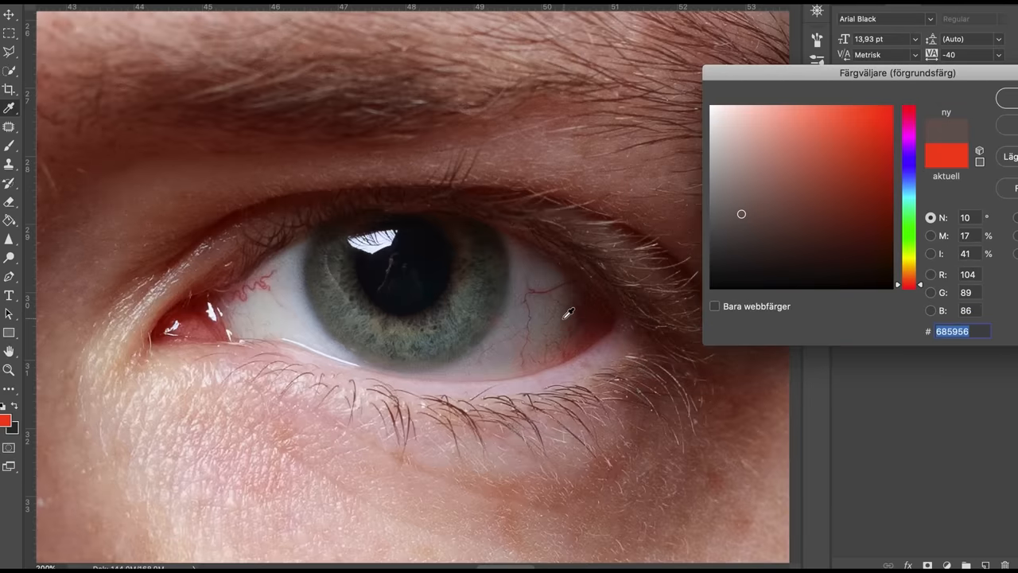
{"action": "left_click", "coordinate": [736, 213]}
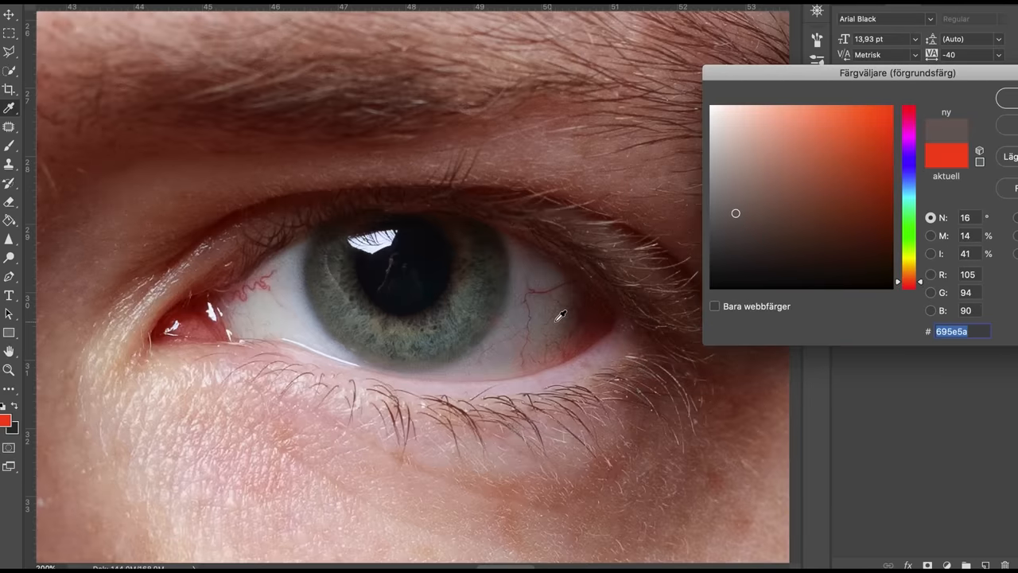
{"action": "left_click", "coordinate": [854, 244]}
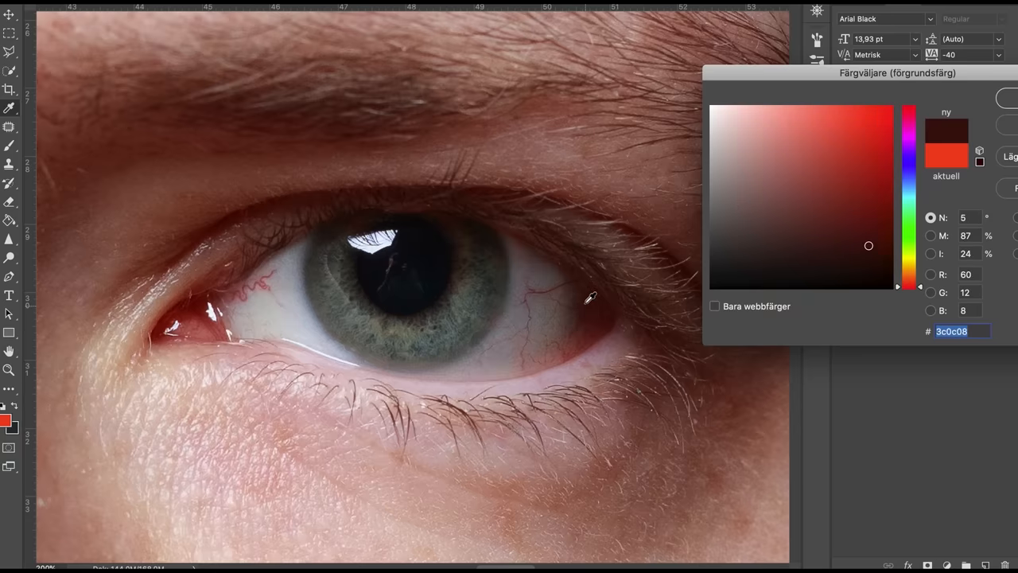
{"action": "left_click", "coordinate": [879, 253]}
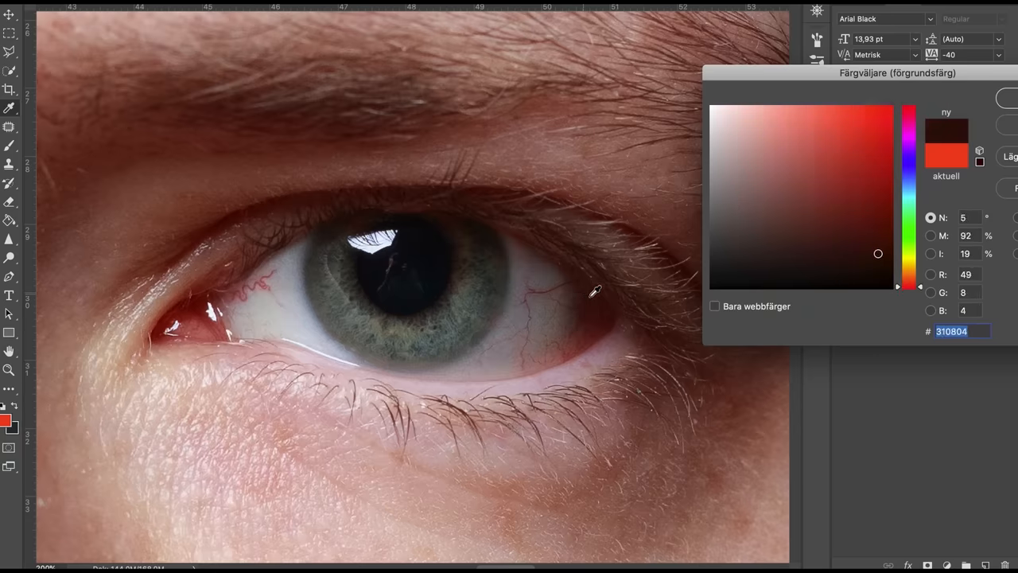
{"action": "left_click", "coordinate": [871, 245]}
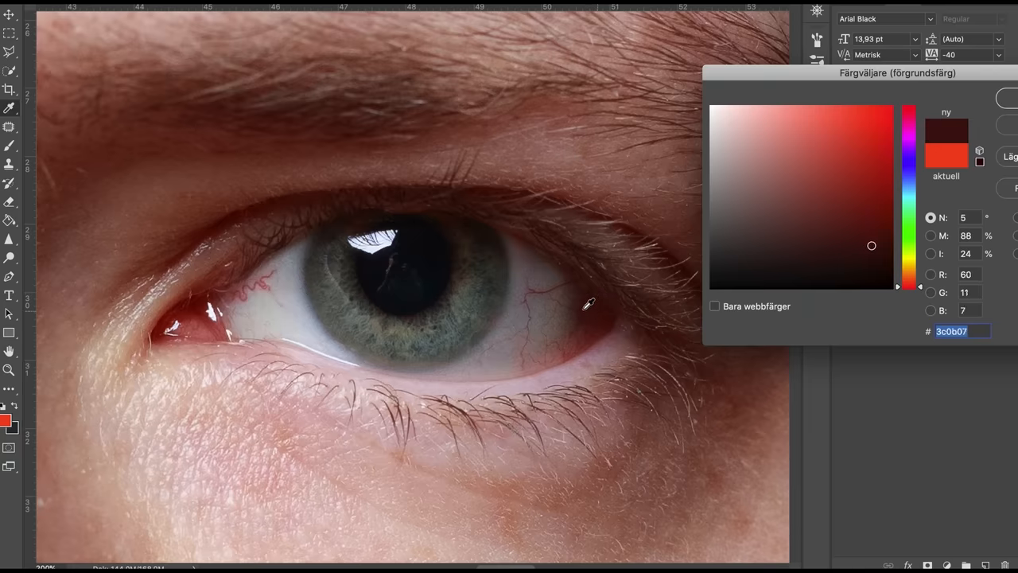
{"action": "left_click", "coordinate": [751, 224]}
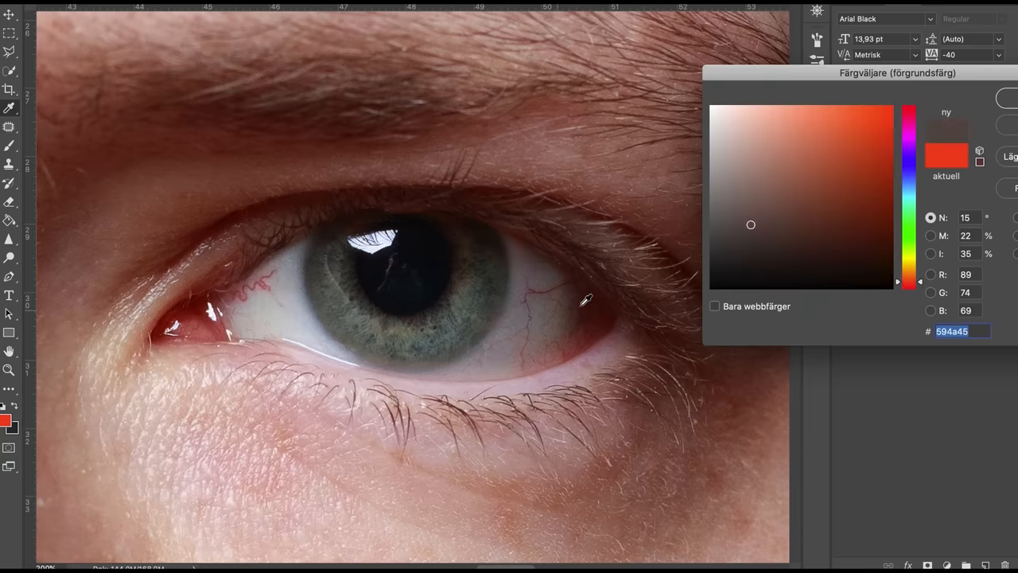
{"action": "left_click_drag", "start_coordinate": [751, 225], "coordinate": [864, 247]}
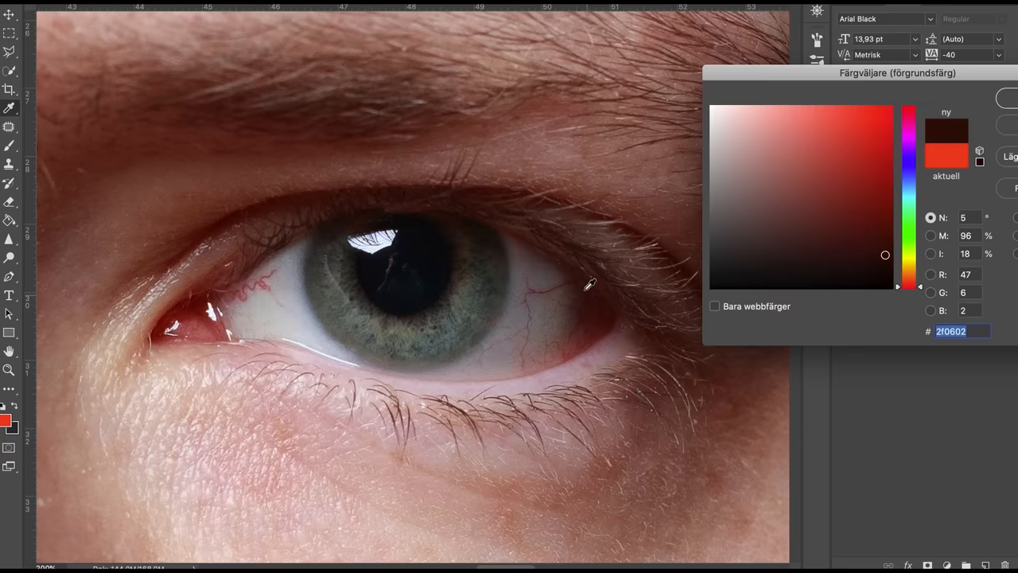
{"action": "left_click", "coordinate": [823, 244]}
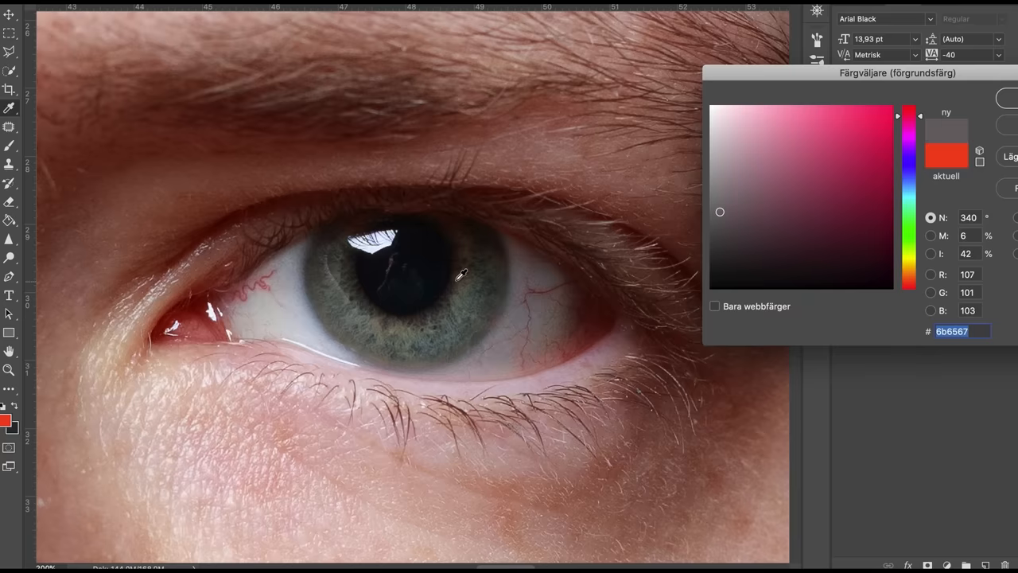
{"action": "mouse_move", "coordinate": [319, 350]}
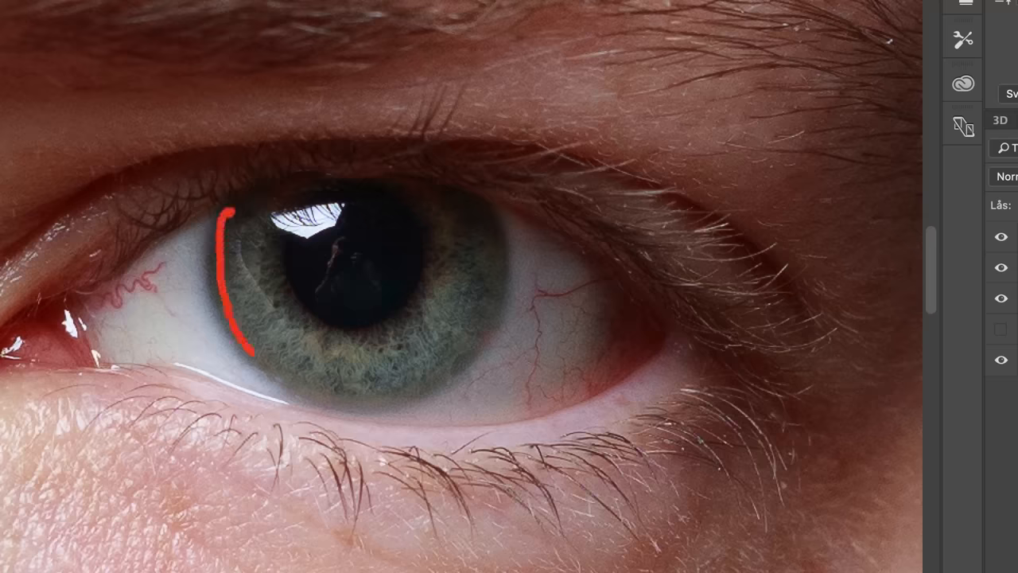
Sketch red marks along the iris's left edge and around the white highlight
{"action": "left_click_drag", "start_coordinate": [238, 342], "coordinate": [497, 203]}
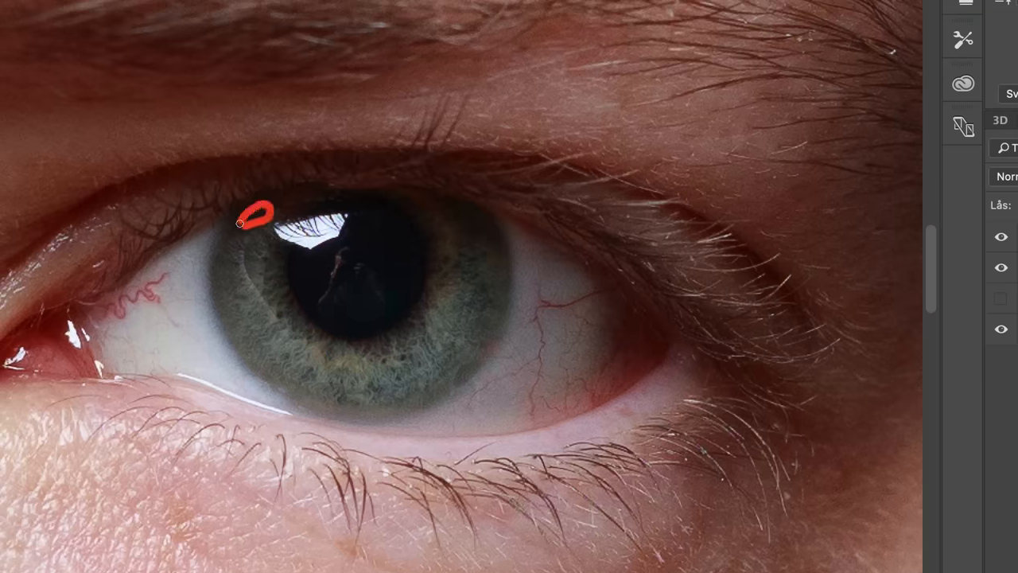
{"action": "left_click_drag", "start_coordinate": [243, 221], "coordinate": [469, 232]}
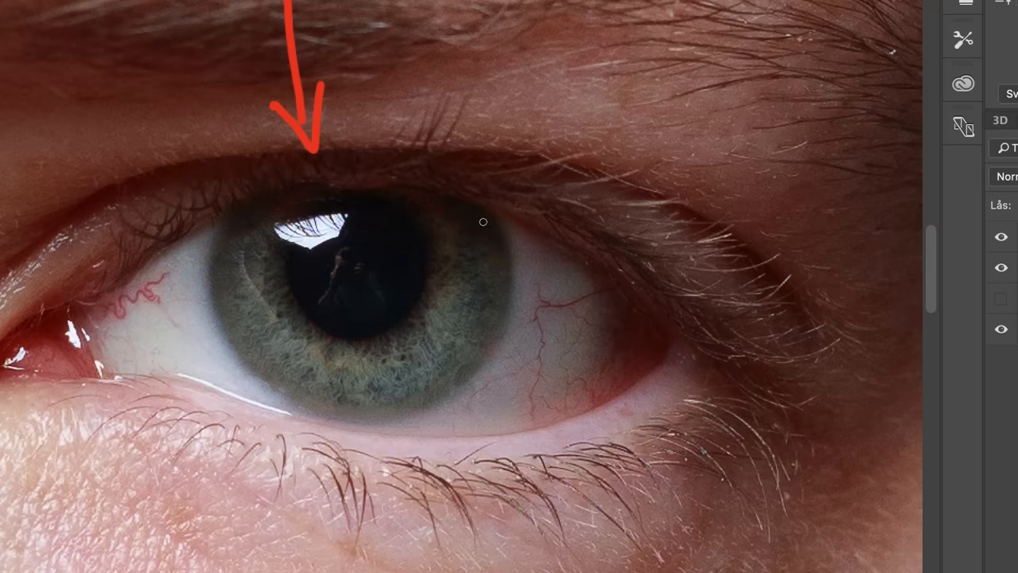
{"action": "mouse_move", "coordinate": [159, 323]}
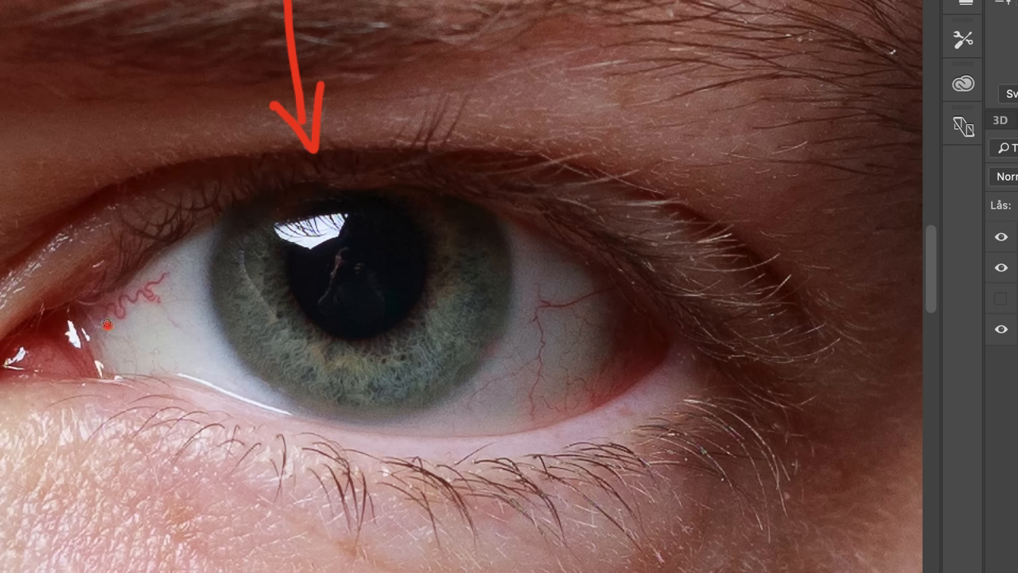
Scribble red over the inner-corner vein and highlight edge, keeping bright red as colour
{"action": "left_click_drag", "start_coordinate": [111, 324], "coordinate": [163, 298]}
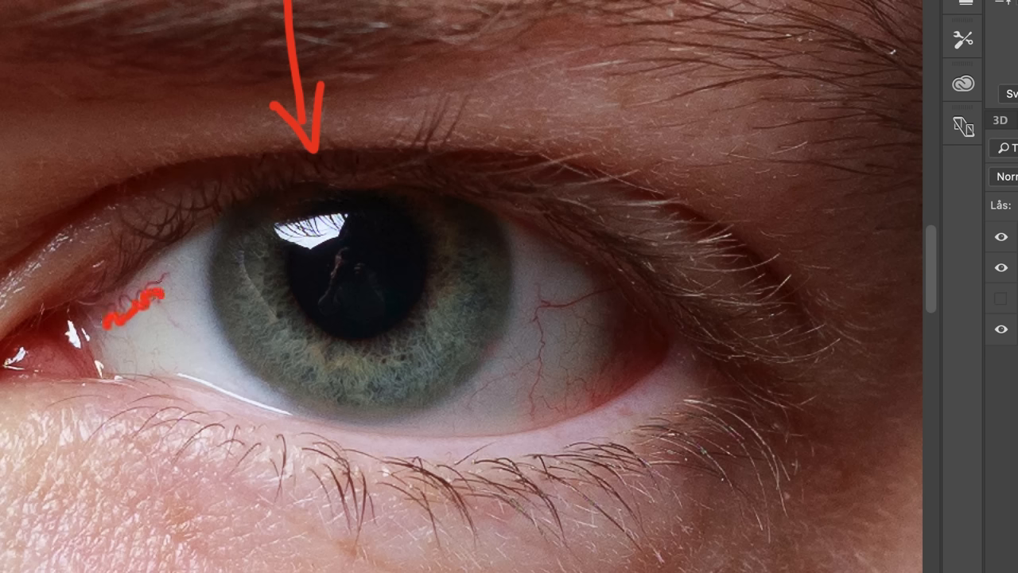
{"action": "left_click_drag", "start_coordinate": [549, 306], "coordinate": [613, 290]}
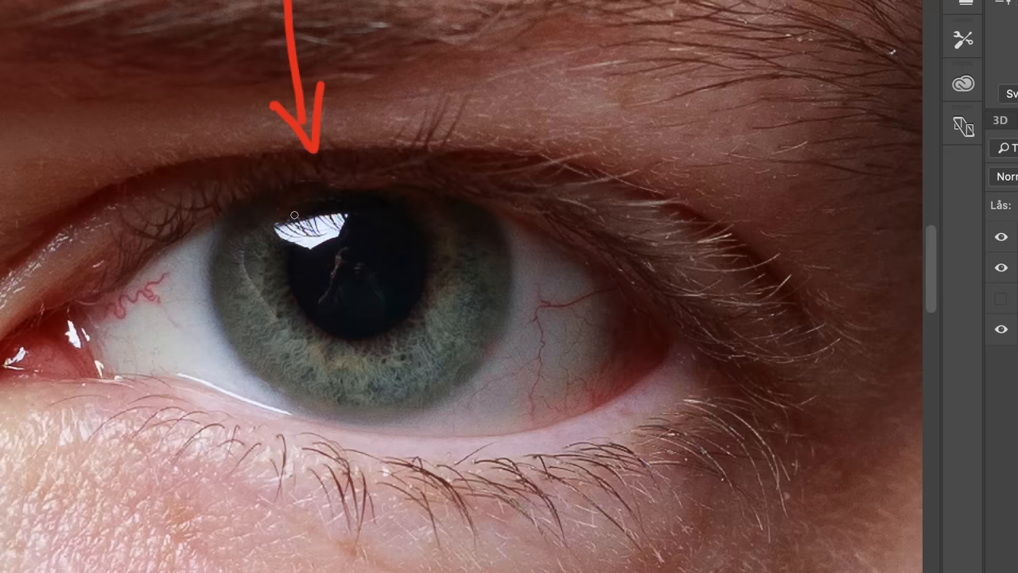
{"action": "left_click_drag", "start_coordinate": [294, 211], "coordinate": [336, 336]}
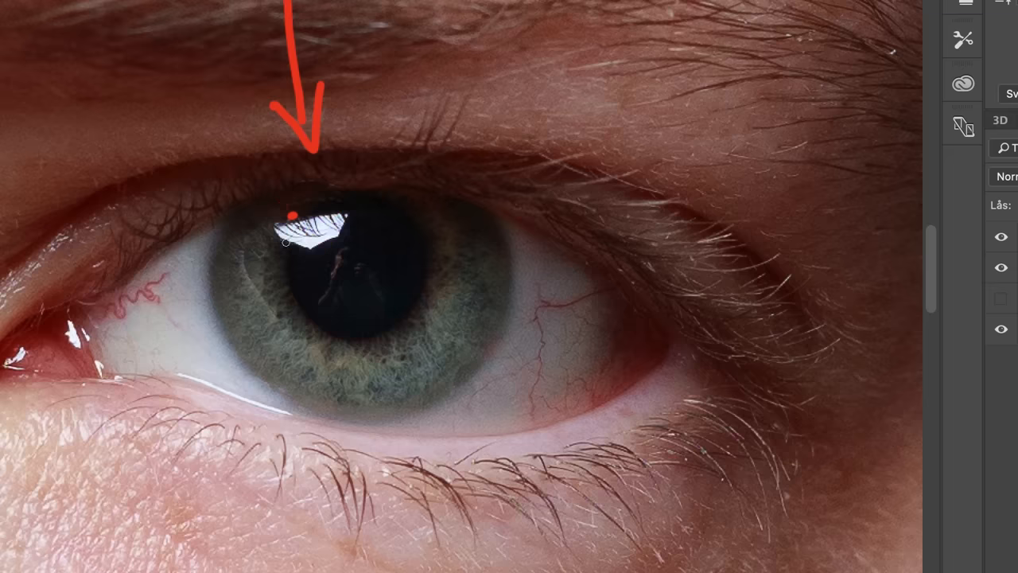
{"action": "left_click_drag", "start_coordinate": [292, 215], "coordinate": [310, 254]}
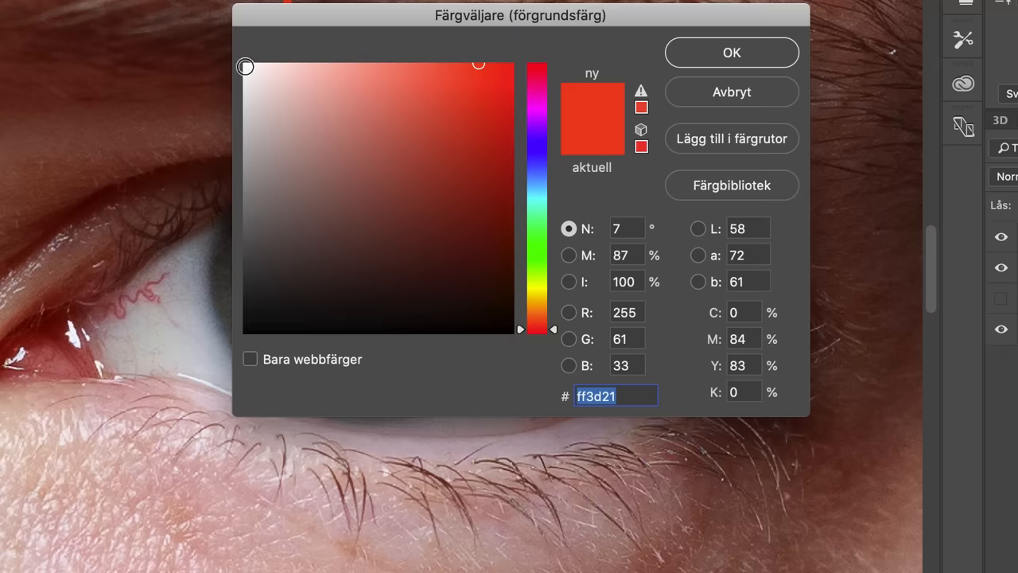
{"action": "left_click", "coordinate": [730, 52]}
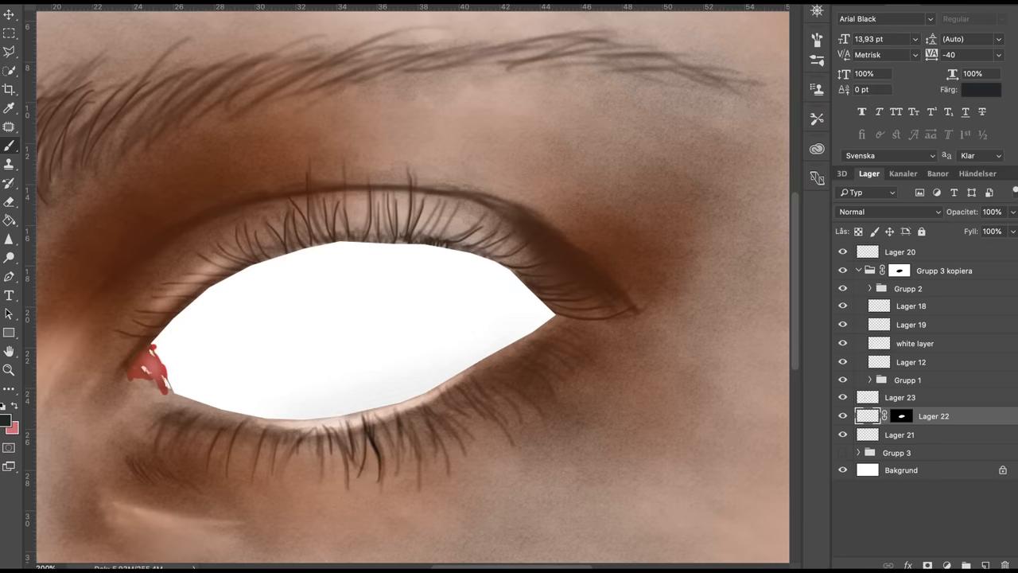
{"action": "mouse_move", "coordinate": [454, 306]}
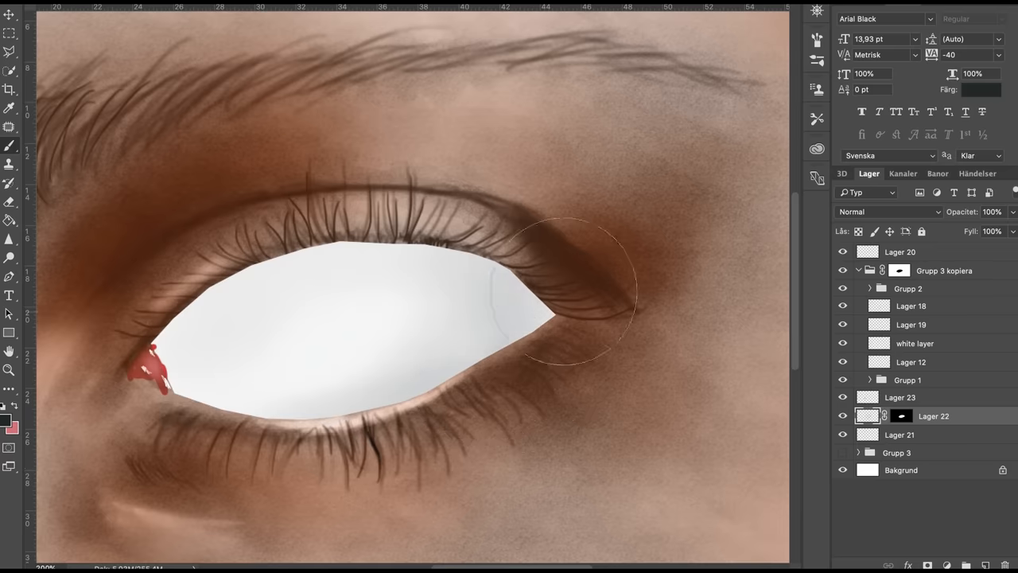
Choose a warm olive-brown, then a darker reddish-brown shading colour in the Color Picker
{"action": "left_click", "coordinate": [8, 427]}
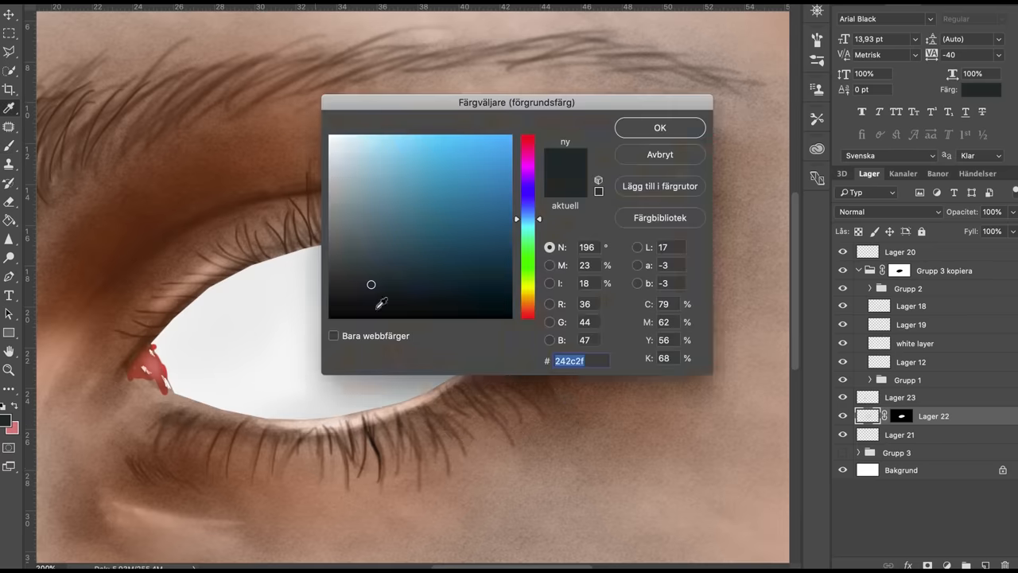
{"action": "left_click", "coordinate": [528, 291]}
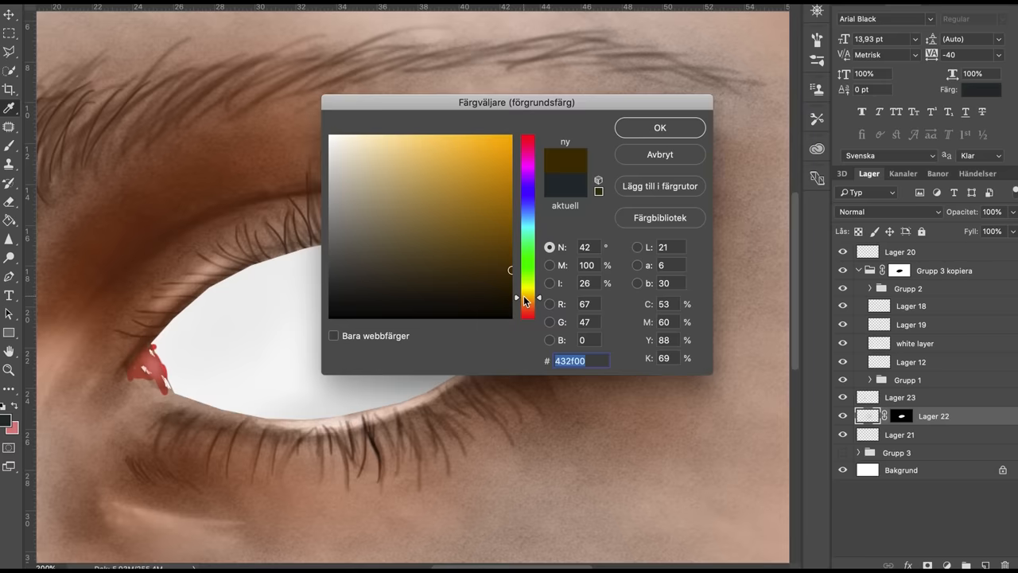
{"action": "left_click", "coordinate": [660, 127]}
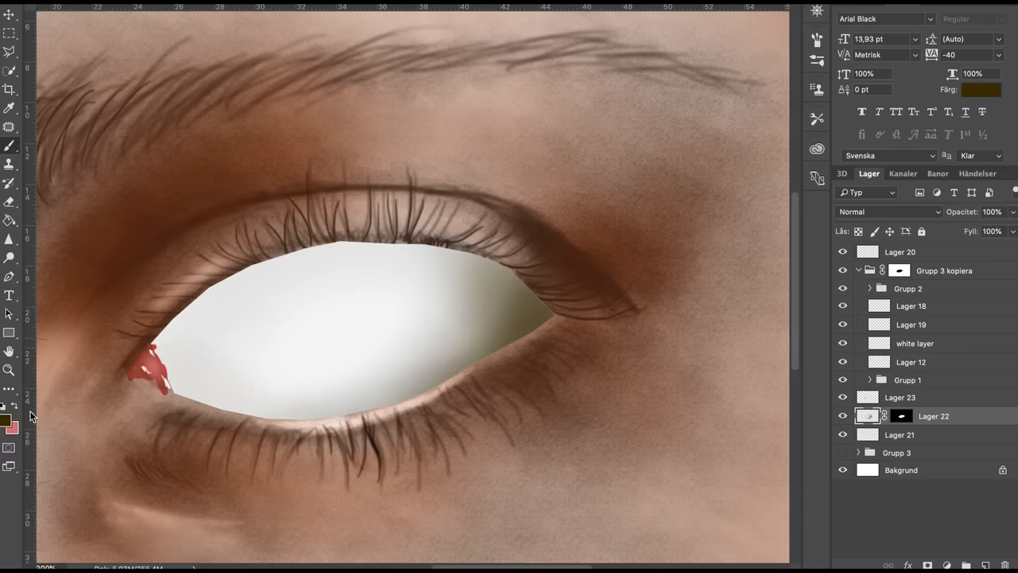
{"action": "left_click", "coordinate": [6, 419]}
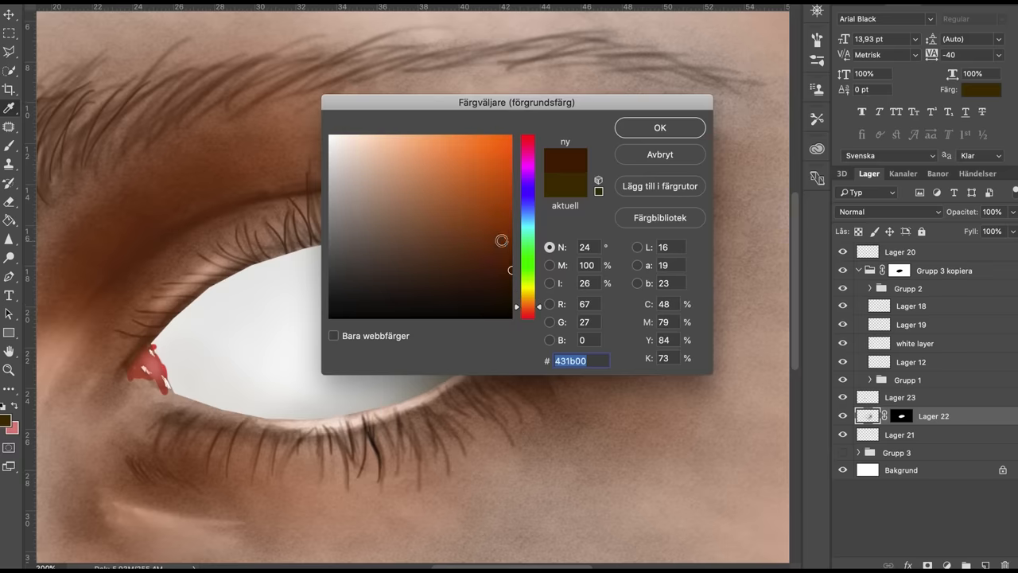
{"action": "left_click", "coordinate": [659, 127]}
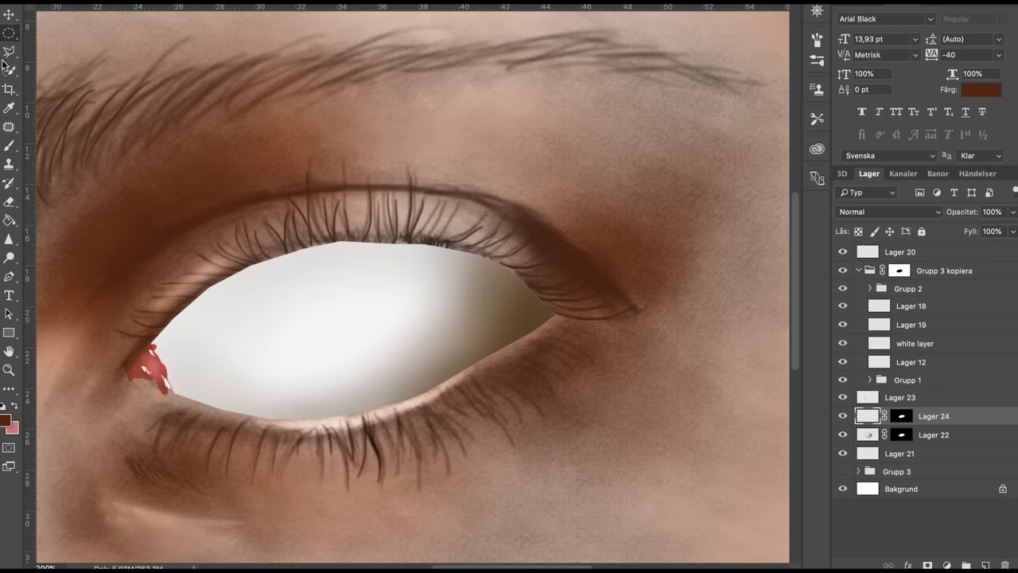
Draw an elliptical marquee around the iris in the reference photo
{"action": "left_click_drag", "start_coordinate": [207, 274], "coordinate": [418, 390]}
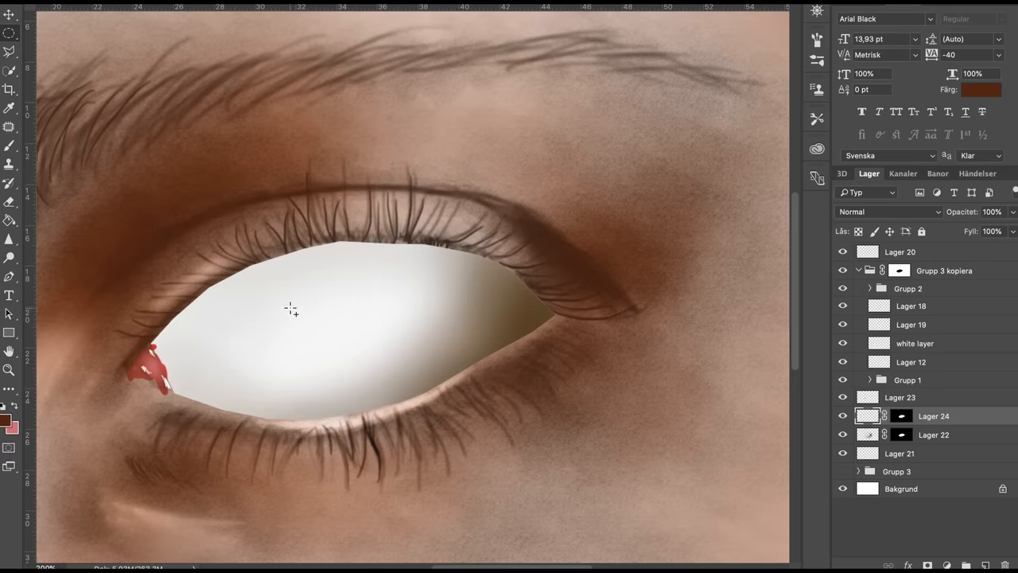
{"action": "mouse_move", "coordinate": [249, 251]}
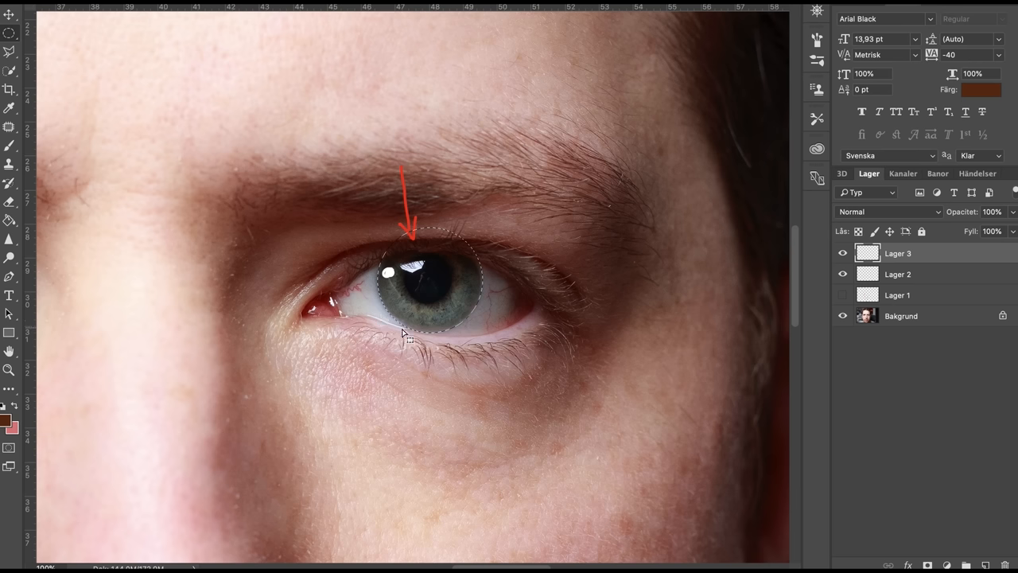
{"action": "mouse_move", "coordinate": [553, 44]}
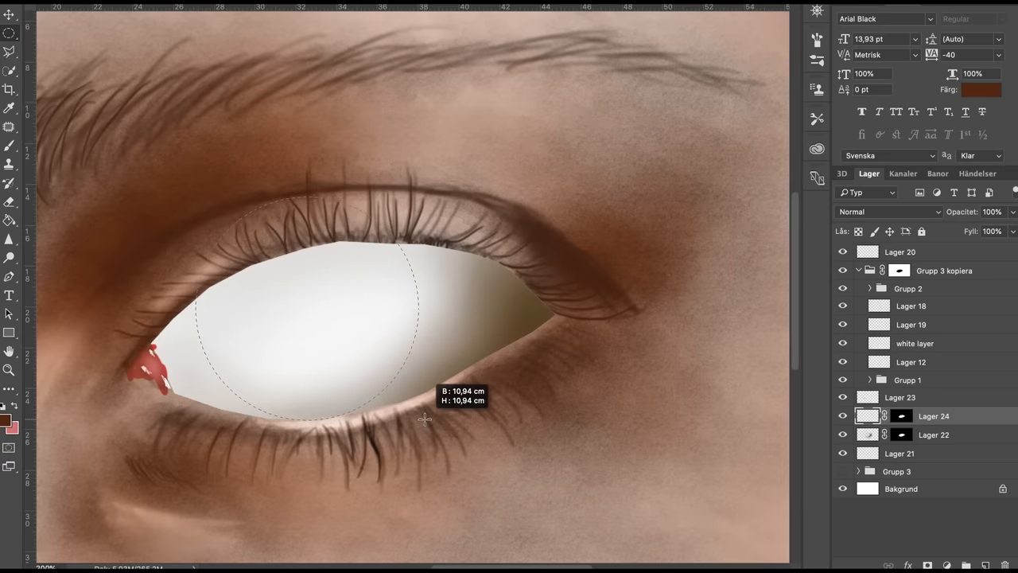
Outline a circular iris selection over the eye white and choose a deep navy colour
{"action": "left_click_drag", "start_coordinate": [424, 420], "coordinate": [356, 343]}
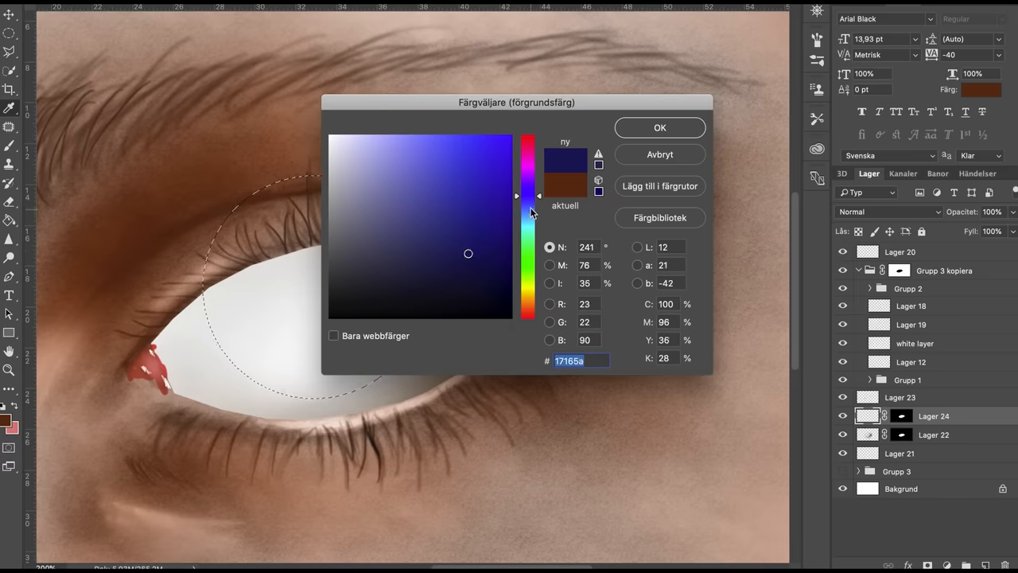
{"action": "left_click", "coordinate": [660, 128]}
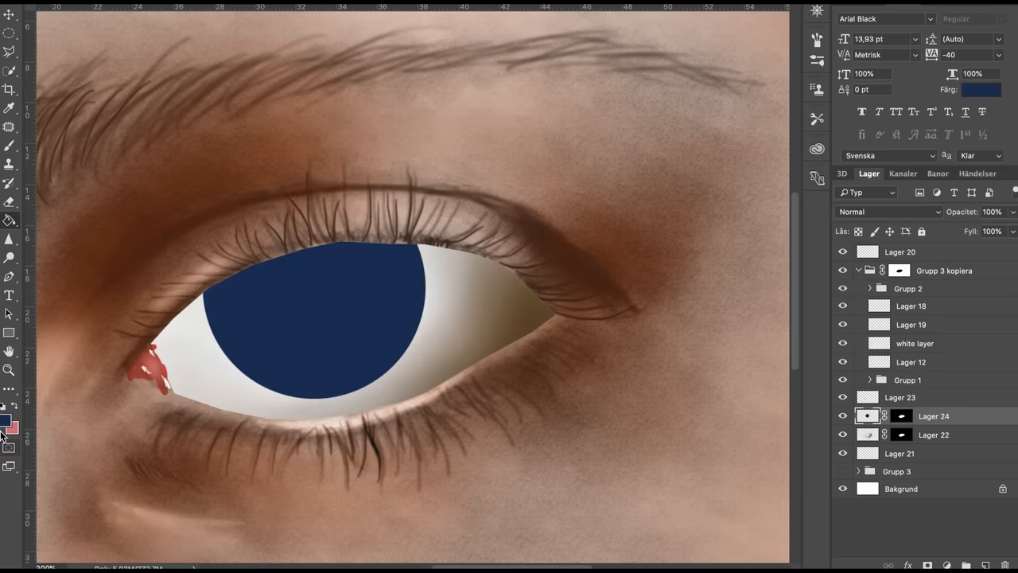
{"action": "left_click", "coordinate": [8, 422]}
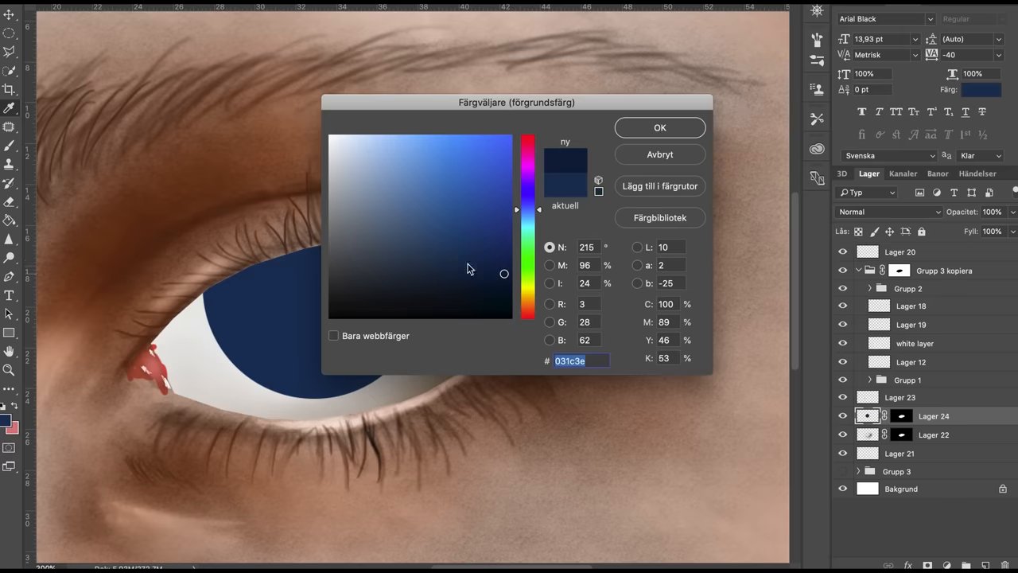
{"action": "left_click", "coordinate": [659, 127]}
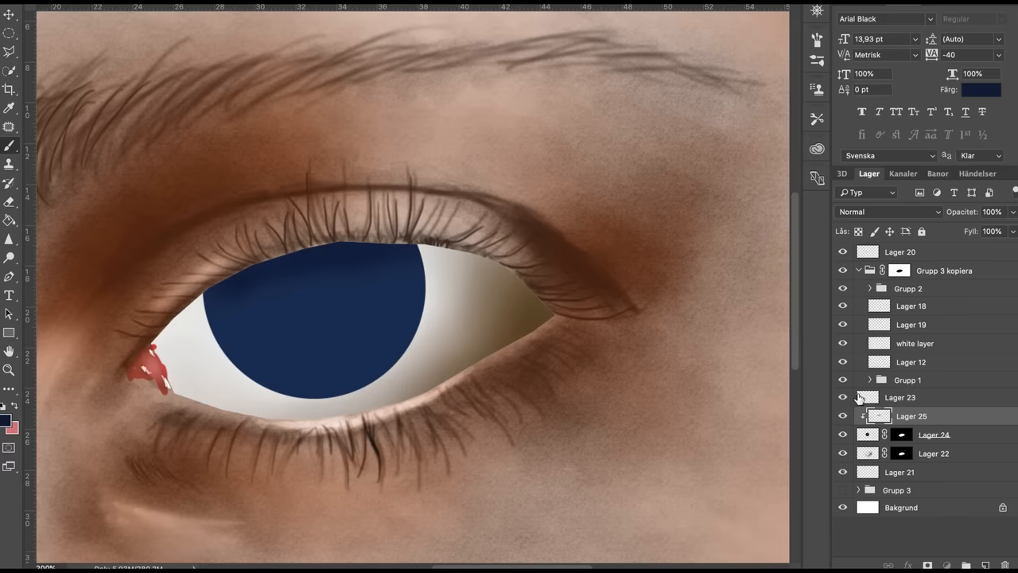
Clip the new layer to the iris and paint a lighter blue band across the lower iris
{"action": "left_click", "coordinate": [900, 397]}
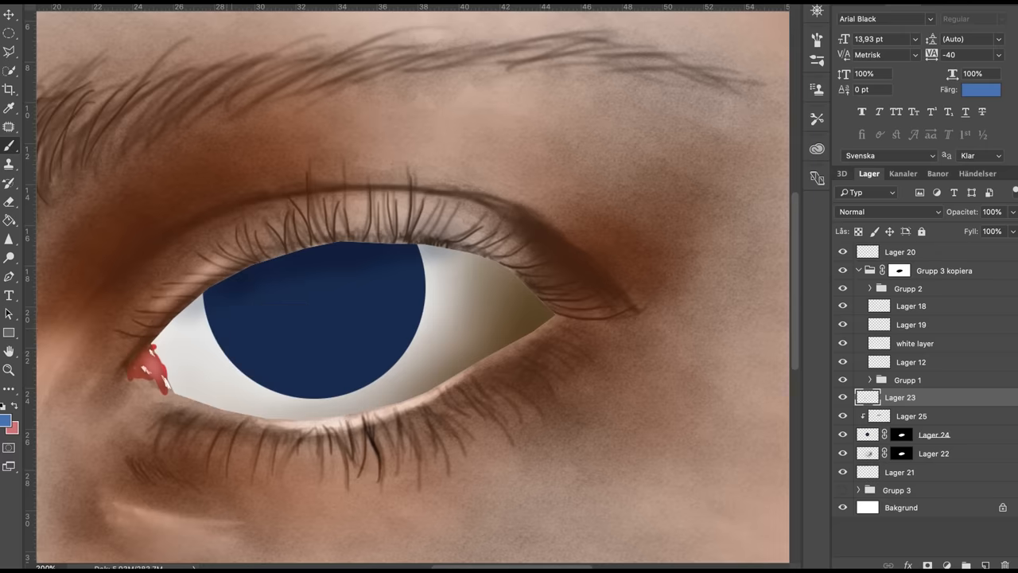
{"action": "left_click_drag", "start_coordinate": [223, 326], "coordinate": [302, 362]}
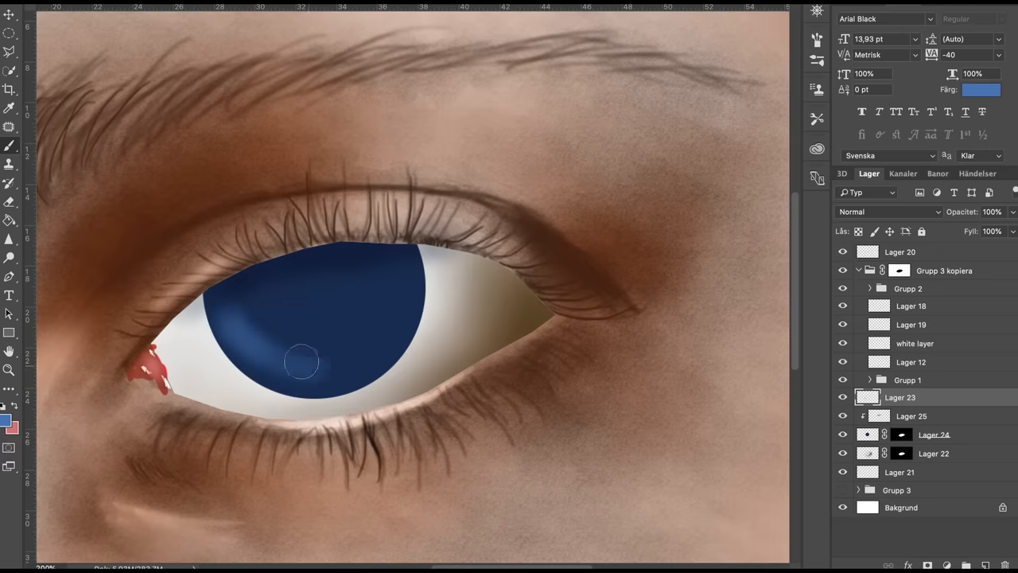
{"action": "left_click_drag", "start_coordinate": [303, 362], "coordinate": [406, 290]}
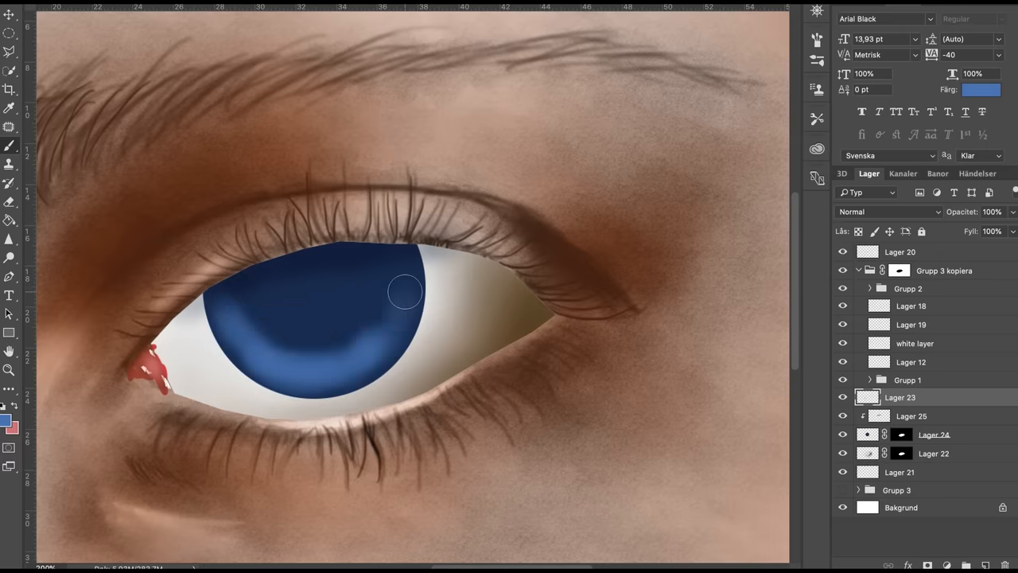
{"action": "left_click_drag", "start_coordinate": [405, 292], "coordinate": [320, 344]}
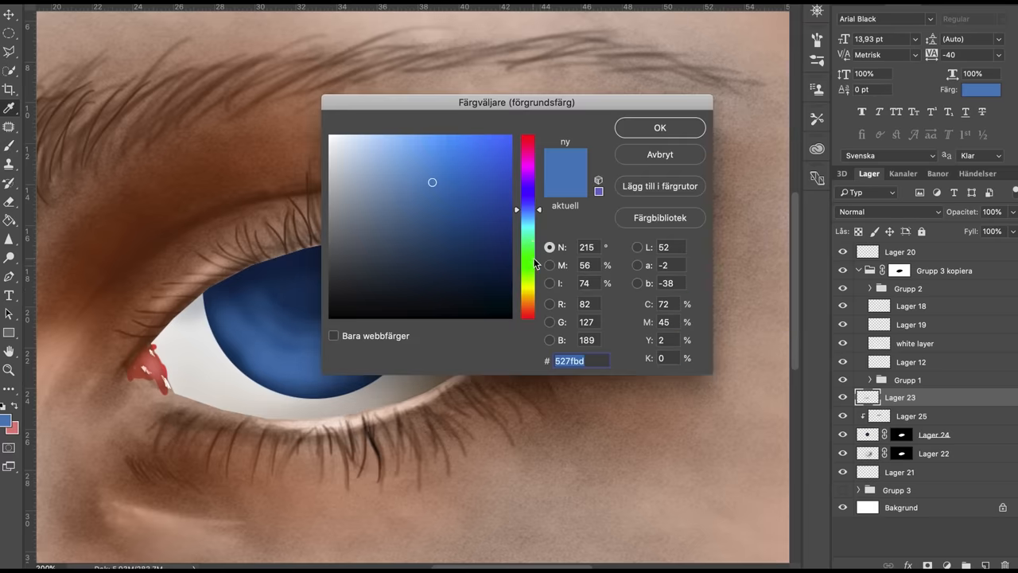
Pick teal, then a paler teal, and paint pale streaks across the iris
{"action": "left_click", "coordinate": [529, 230]}
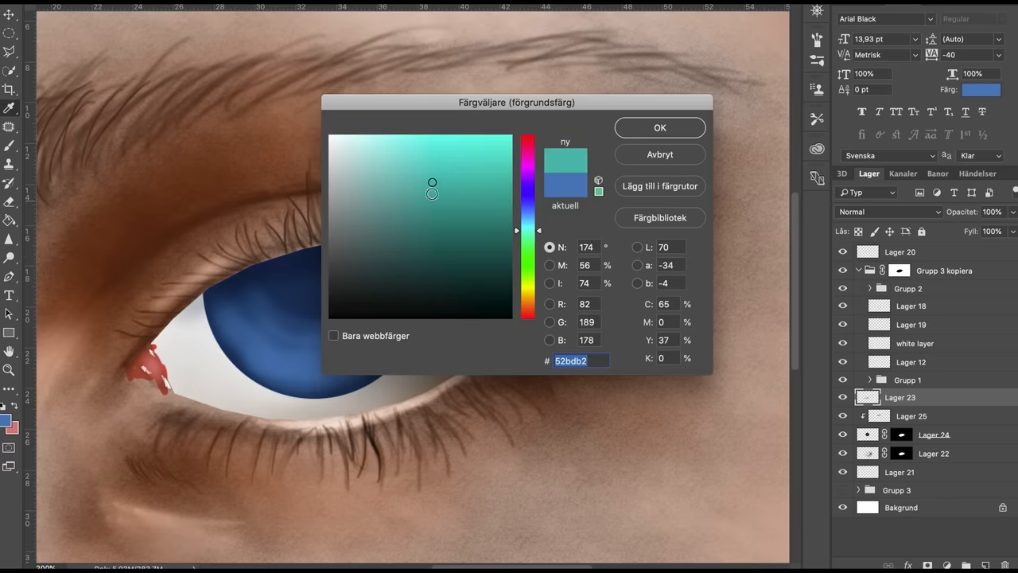
{"action": "left_click", "coordinate": [660, 127]}
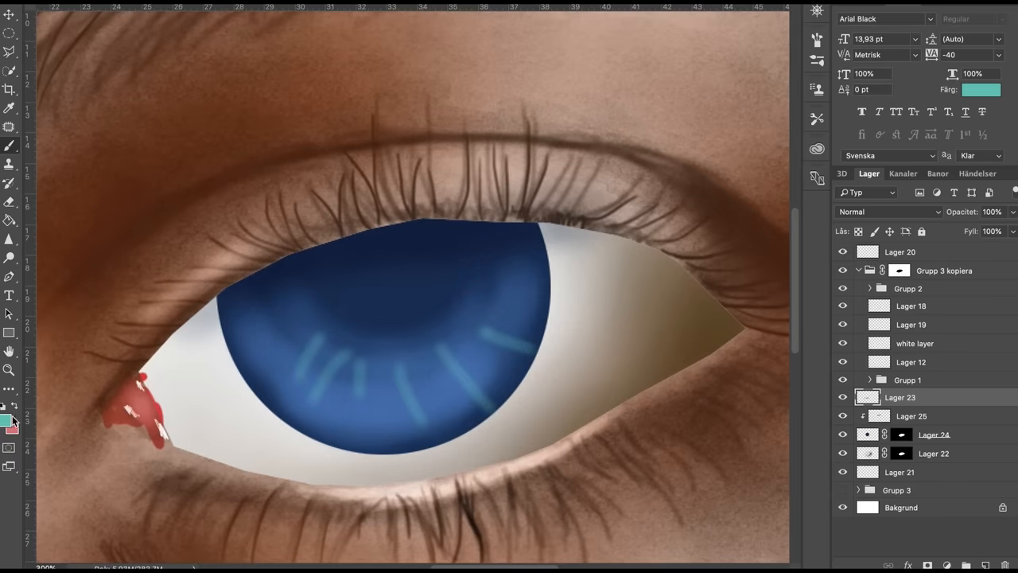
{"action": "left_click", "coordinate": [11, 407]}
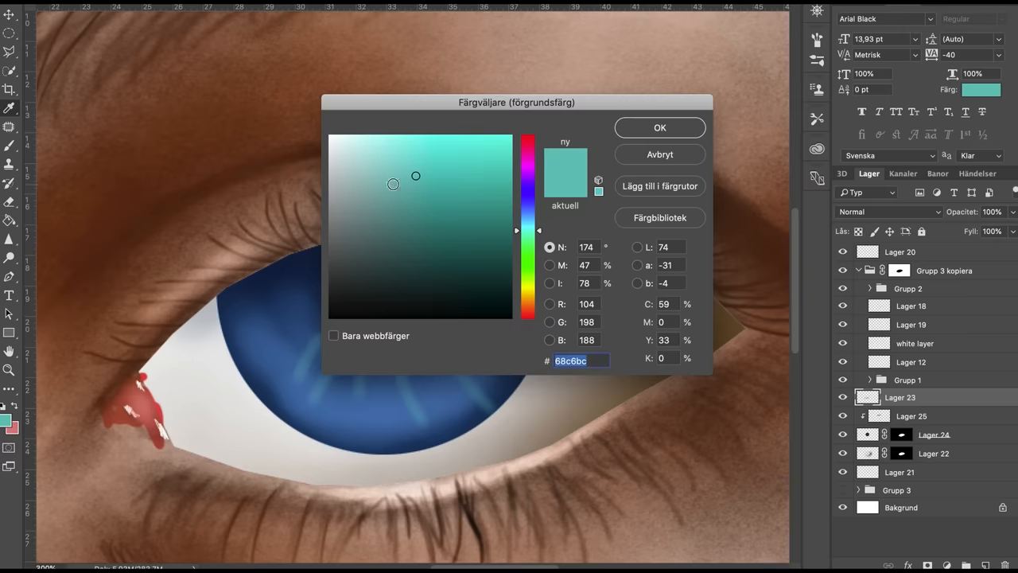
{"action": "left_click", "coordinate": [660, 127]}
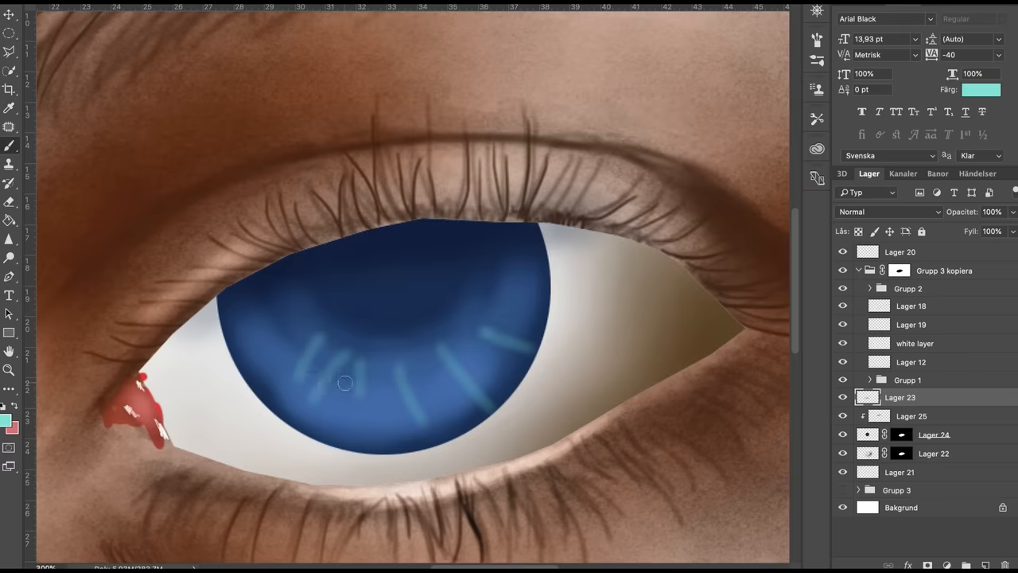
{"action": "left_click_drag", "start_coordinate": [318, 384], "coordinate": [424, 374]}
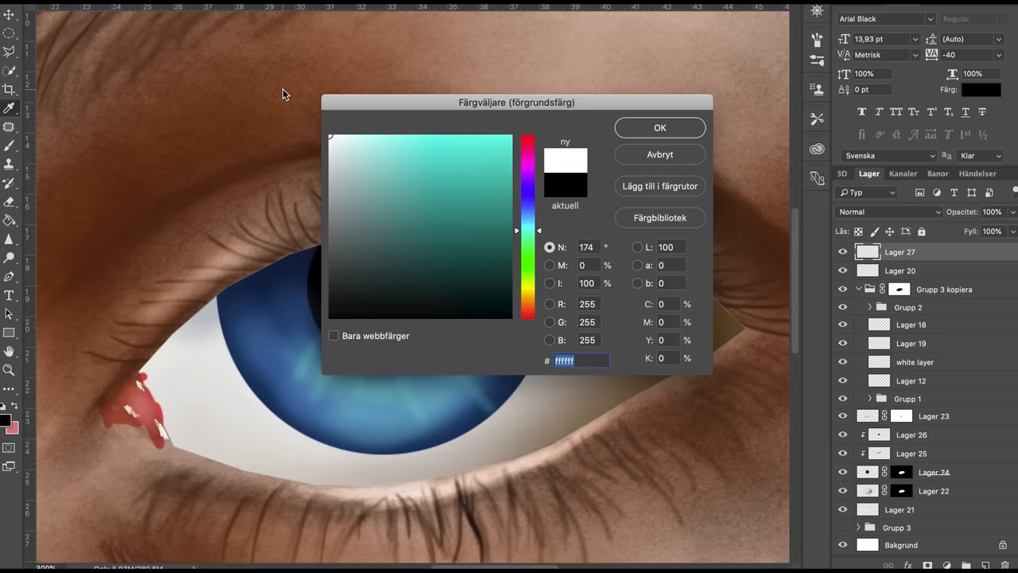
Choose white and paint a highlight spot at the pupil's upper left
{"action": "left_click", "coordinate": [660, 127]}
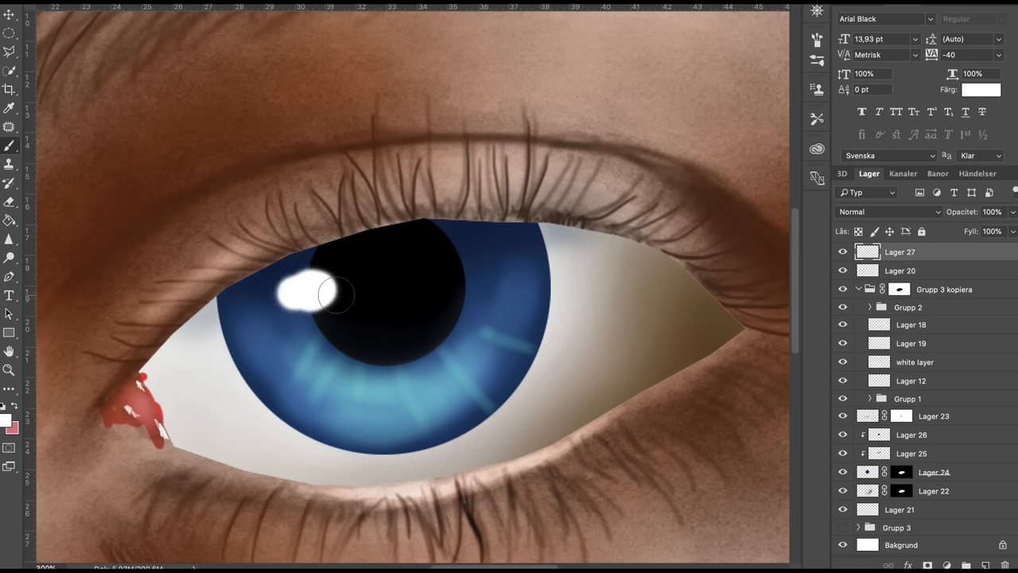
{"action": "left_click_drag", "start_coordinate": [334, 294], "coordinate": [310, 314]}
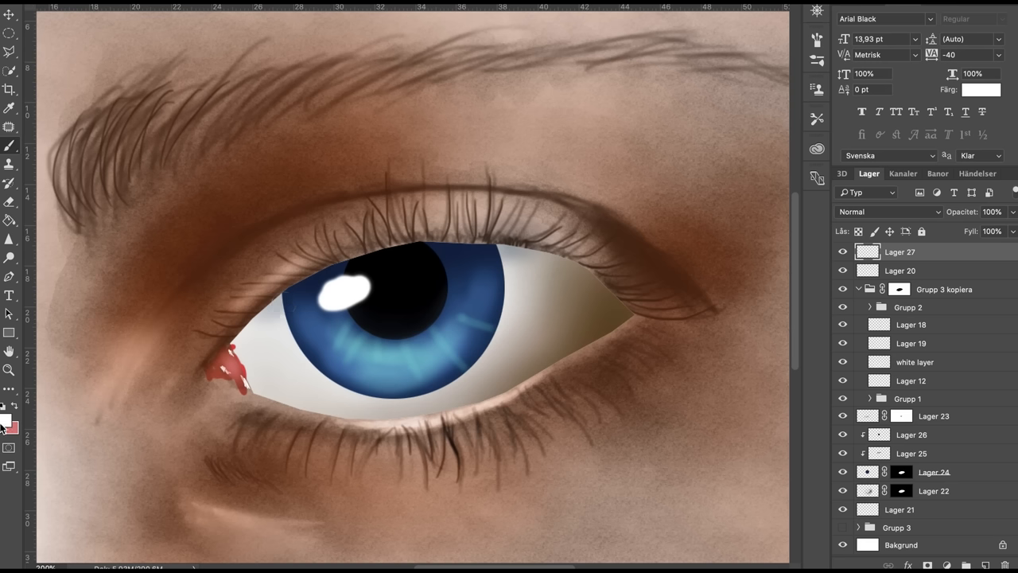
{"action": "mouse_move", "coordinate": [16, 415]}
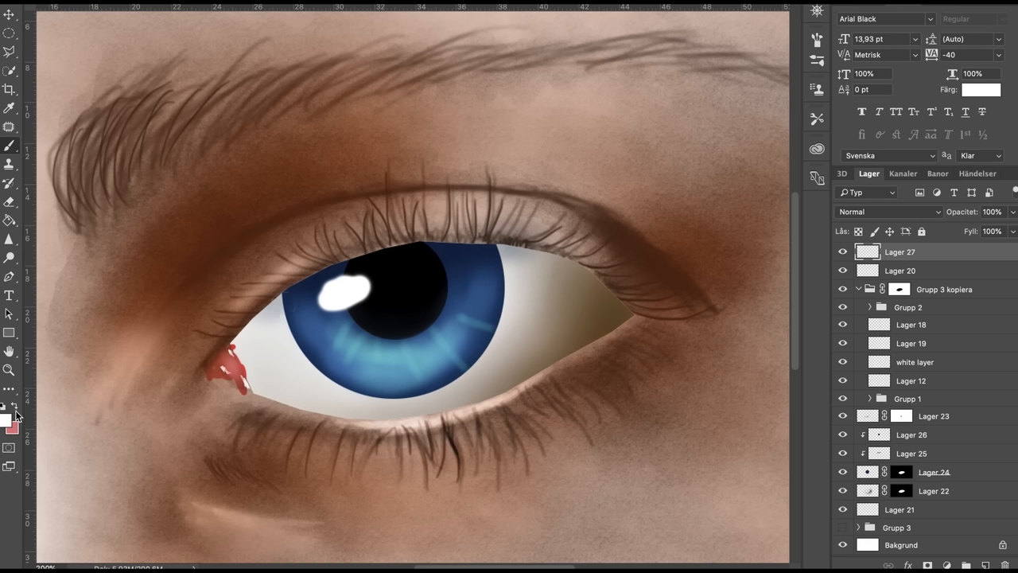
{"action": "left_click", "coordinate": [7, 419]}
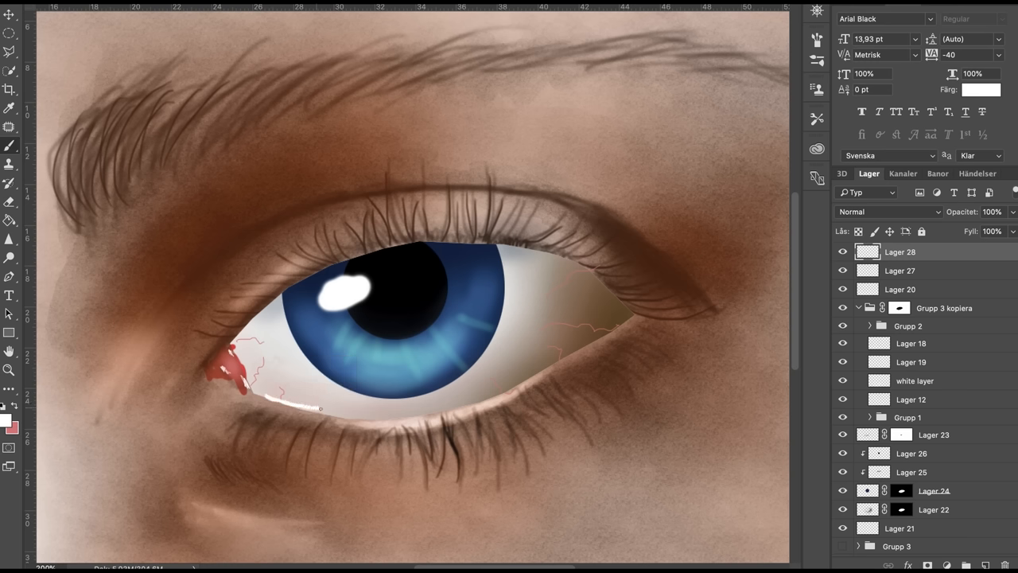
Paint a white stroke along the lower lid rim and extend it further across
{"action": "left_click_drag", "start_coordinate": [266, 402], "coordinate": [338, 414]}
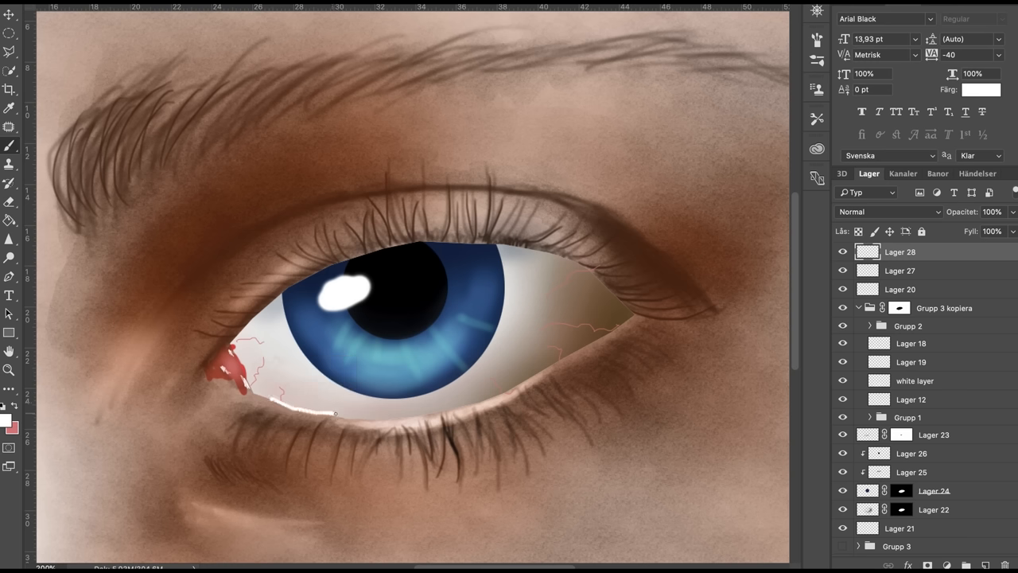
{"action": "left_click_drag", "start_coordinate": [271, 410], "coordinate": [398, 418]}
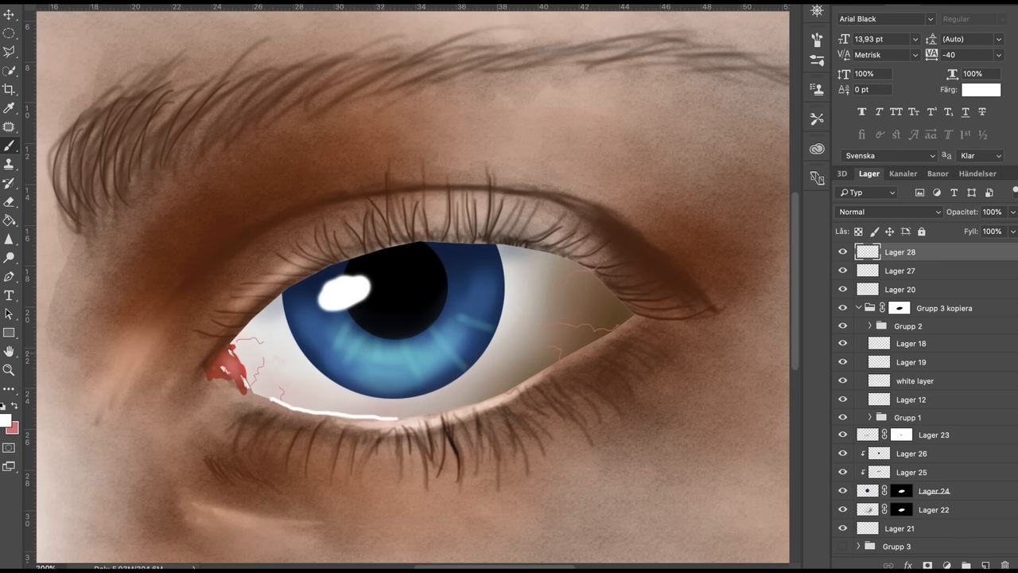